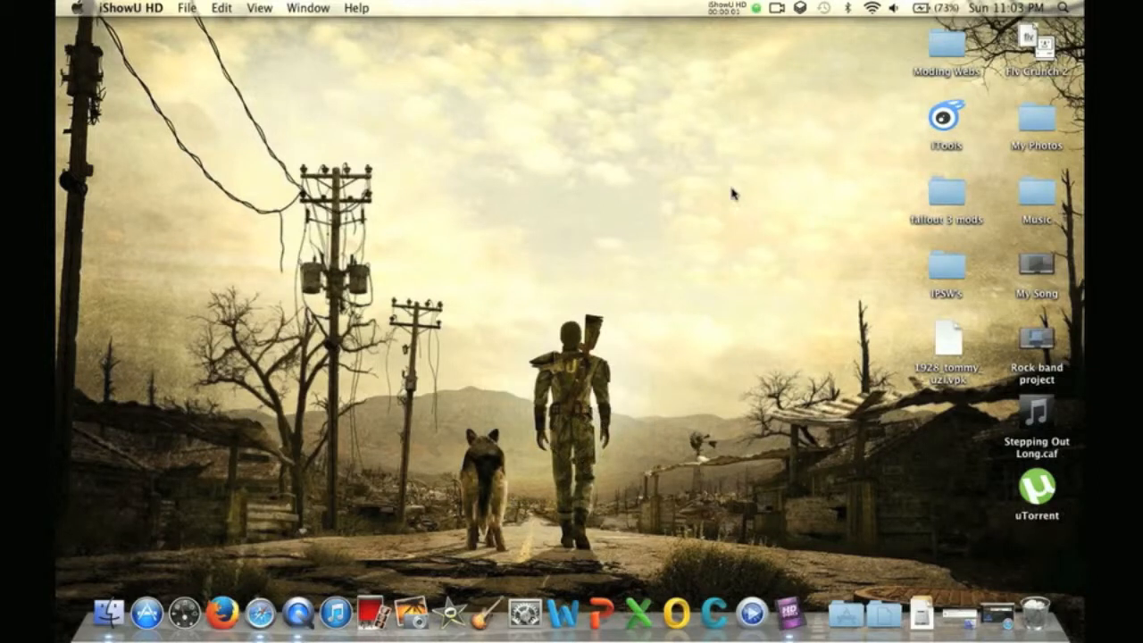
{"action": "mouse_move", "coordinate": [807, 618]}
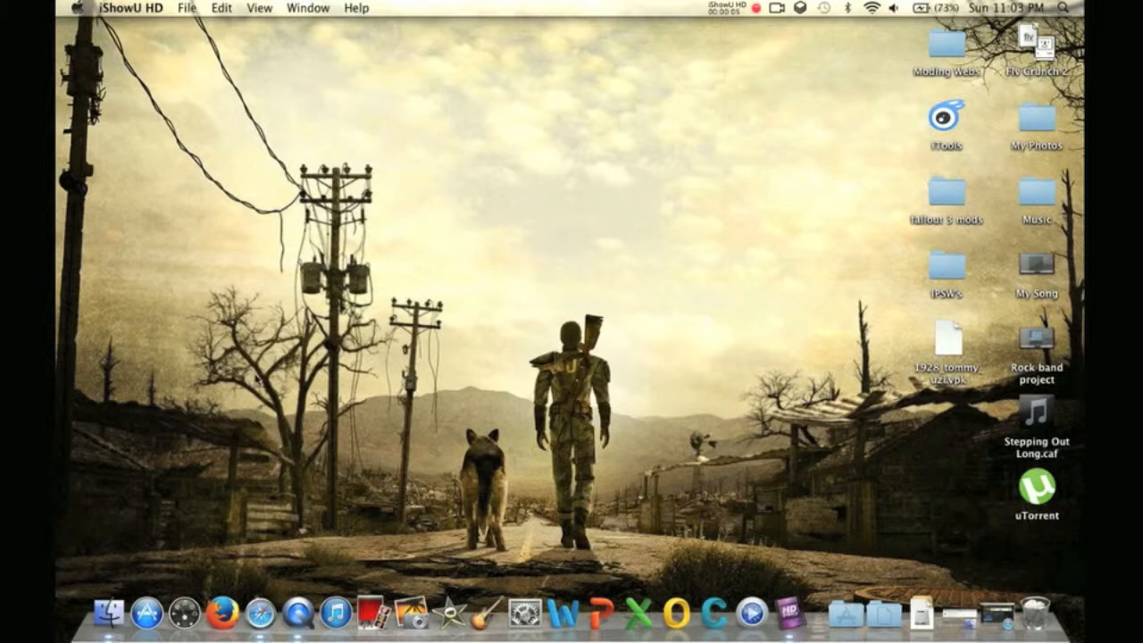
- Locate and select the Left 4 Dead 2 app in Applications and bring up its context menu
{"action": "left_click", "coordinate": [132, 614]}
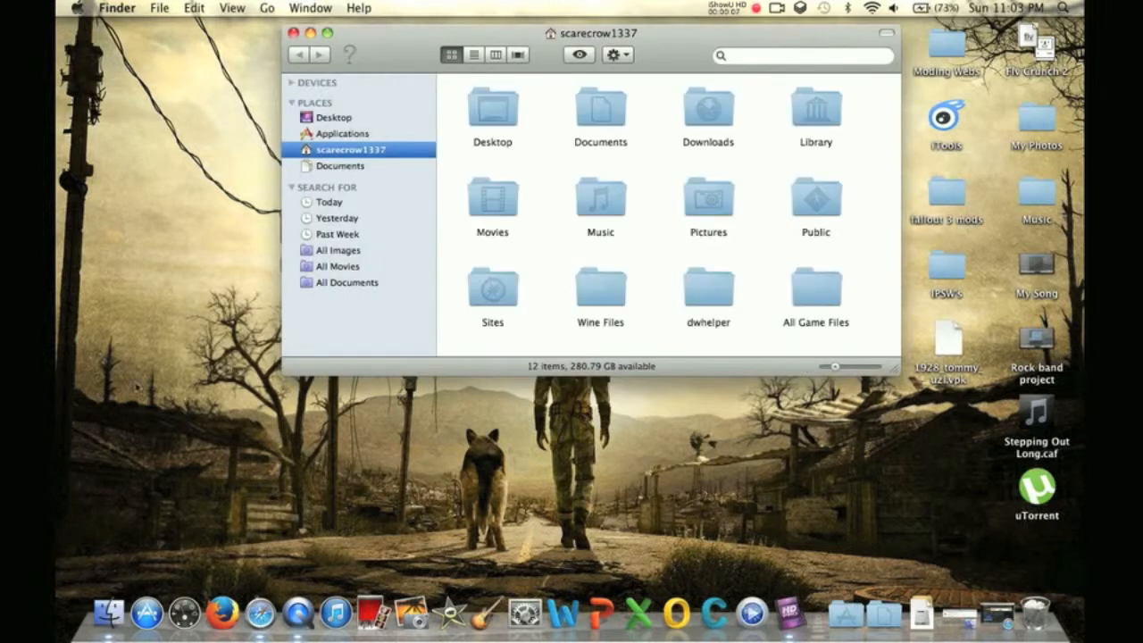
{"action": "left_click", "coordinate": [341, 132]}
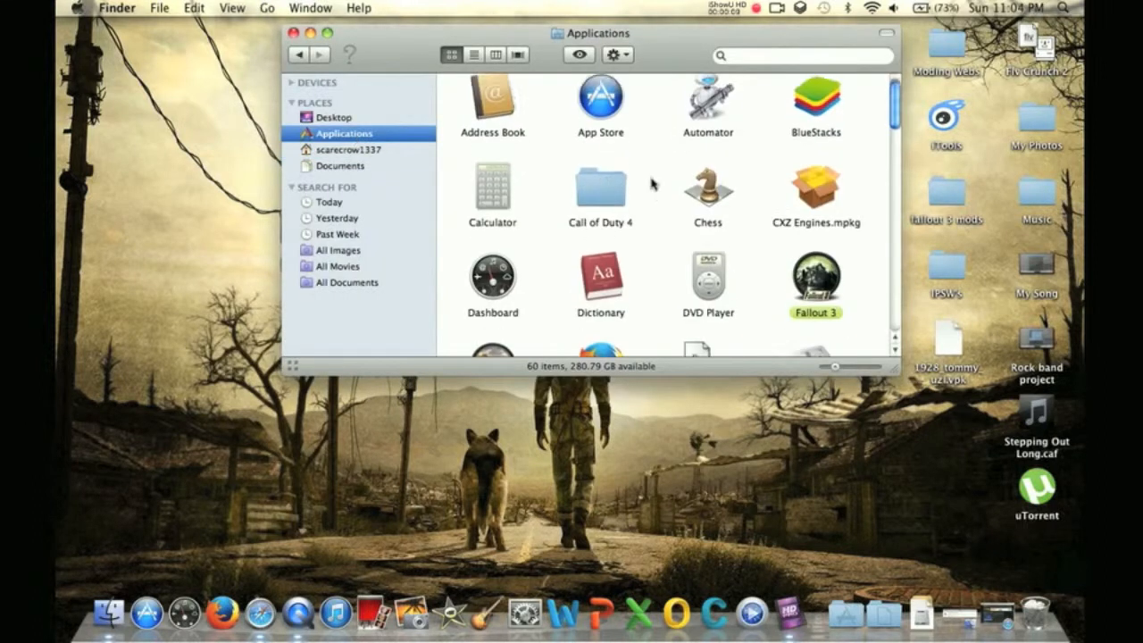
{"action": "scroll", "scroll_direction": "down", "scroll_amount": 3}
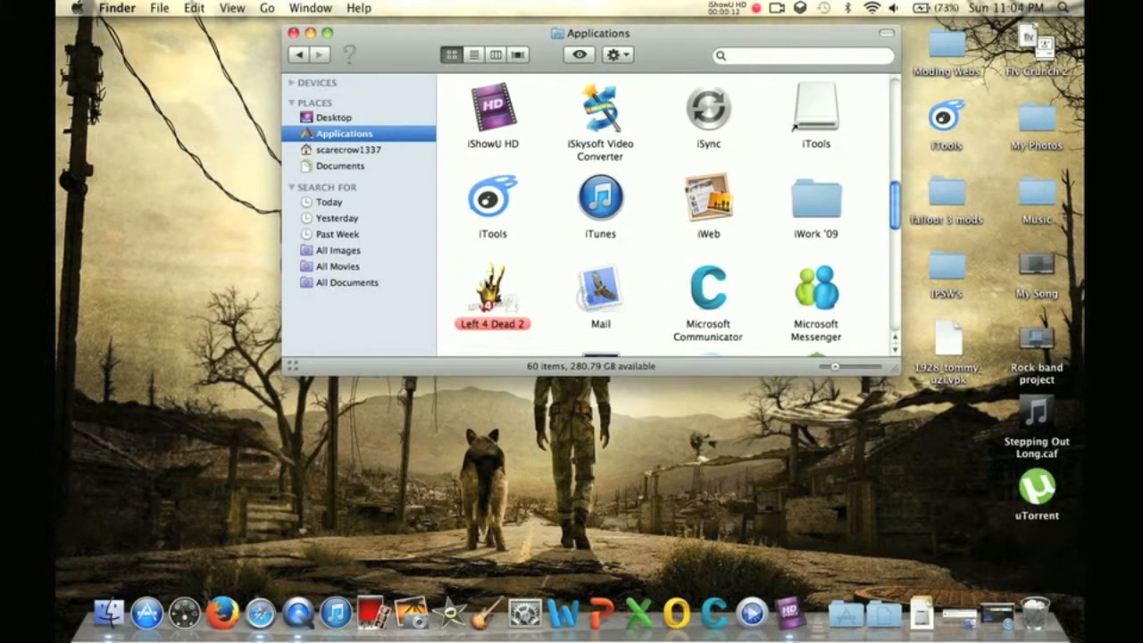
{"action": "left_click", "coordinate": [492, 286]}
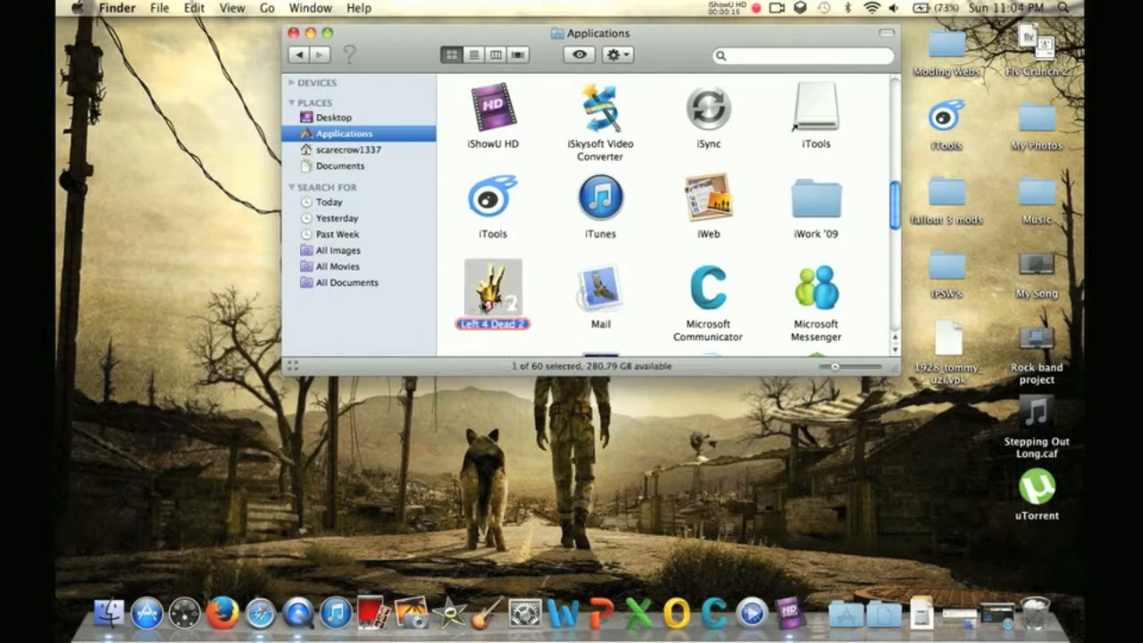
{"action": "right_click", "coordinate": [493, 290]}
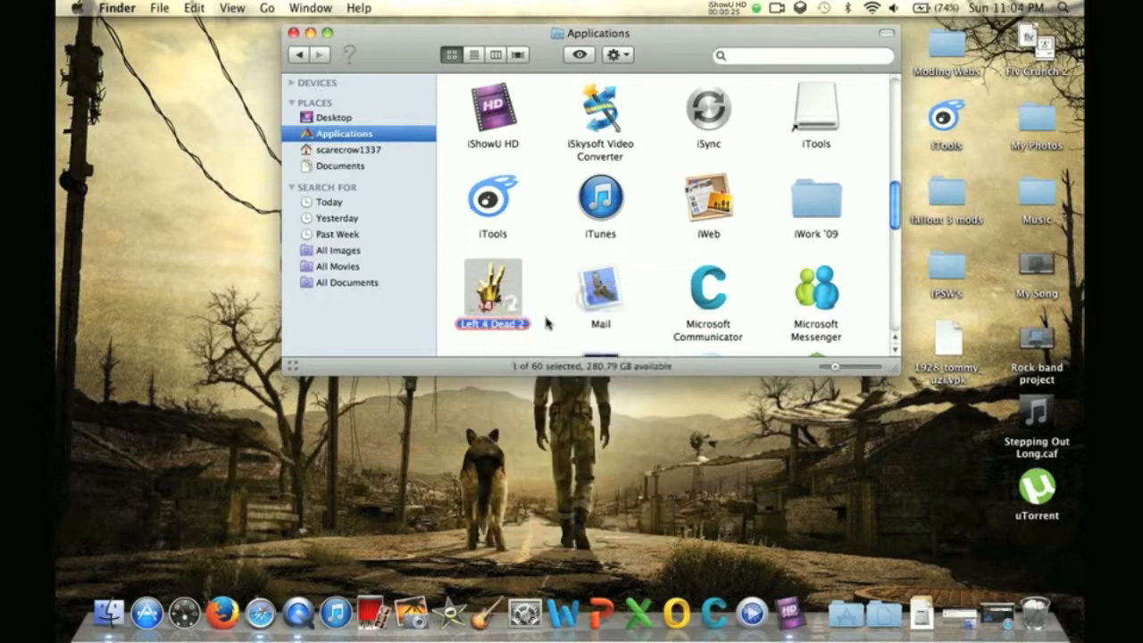
- Show Package Contents and drill through Contents > root > drive_c > Program Files to the left4dead2 addons folder
{"action": "double_click", "coordinate": [493, 293]}
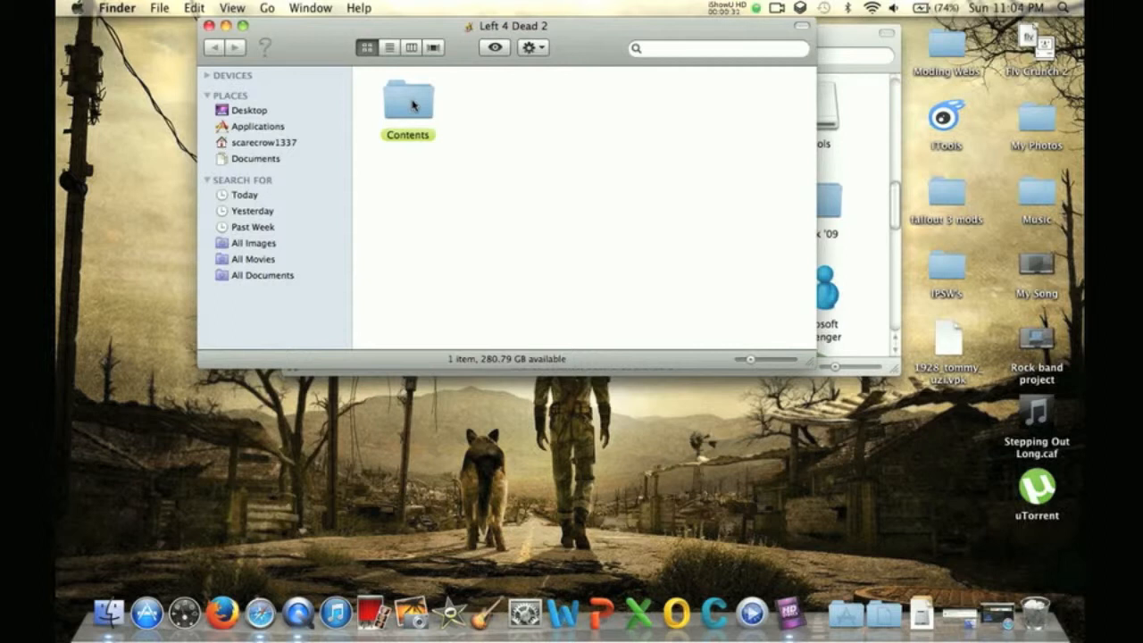
{"action": "left_click", "coordinate": [407, 102]}
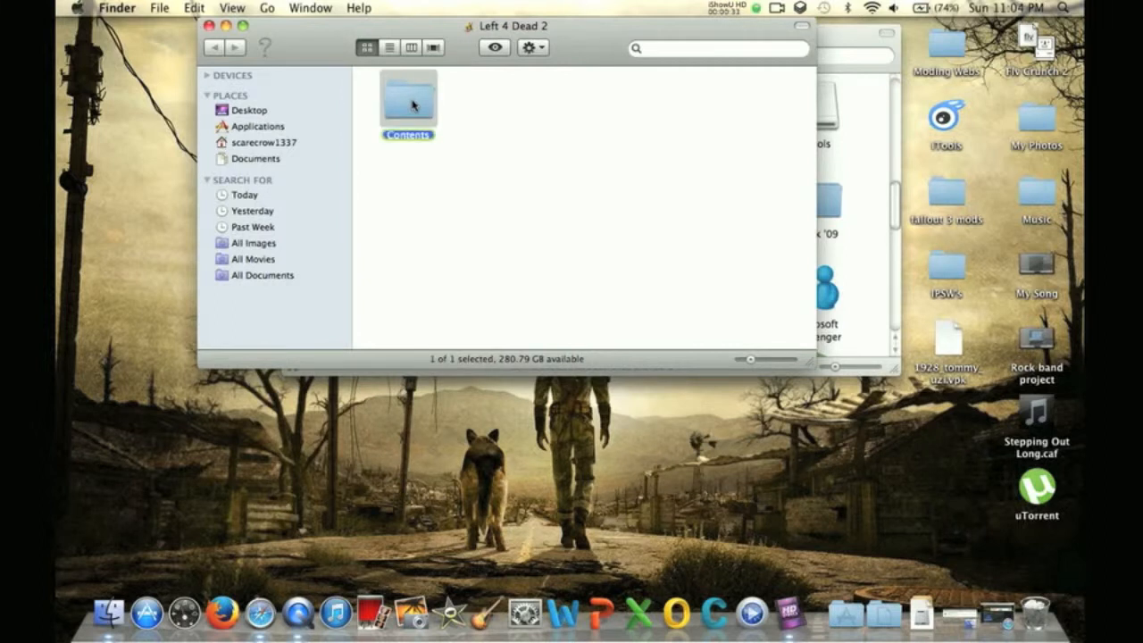
{"action": "double_click", "coordinate": [407, 100]}
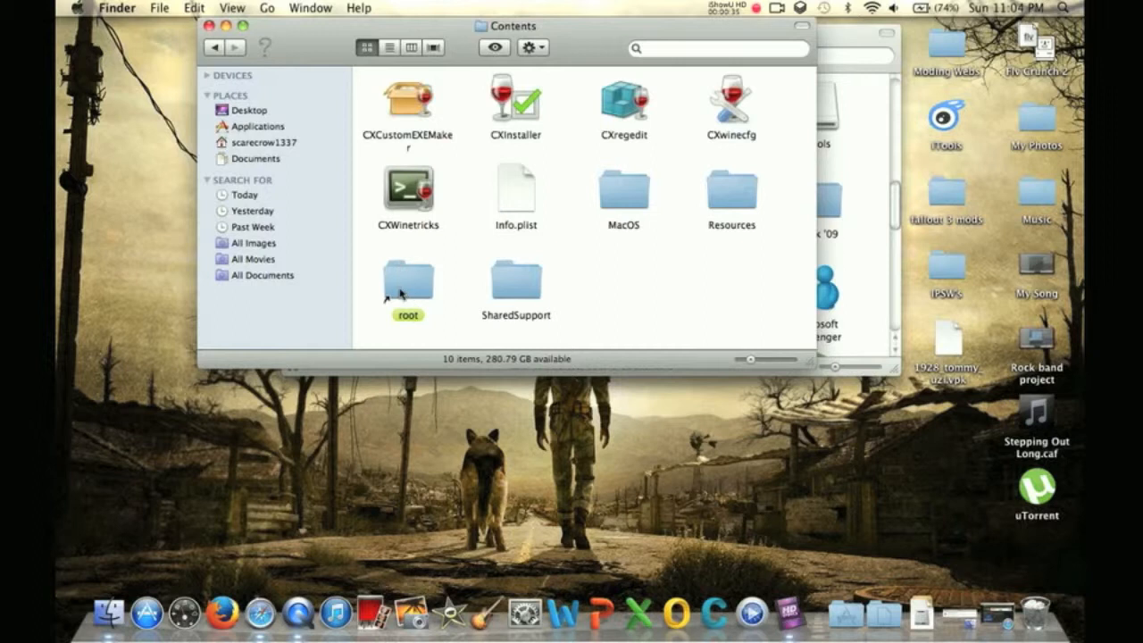
{"action": "double_click", "coordinate": [407, 282]}
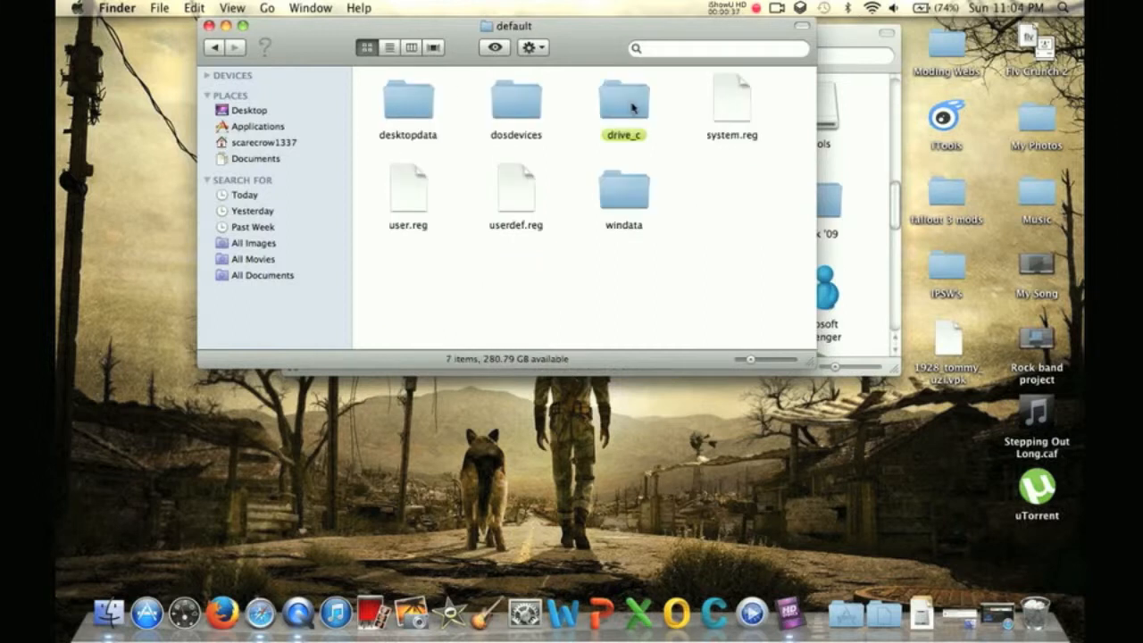
{"action": "double_click", "coordinate": [622, 100]}
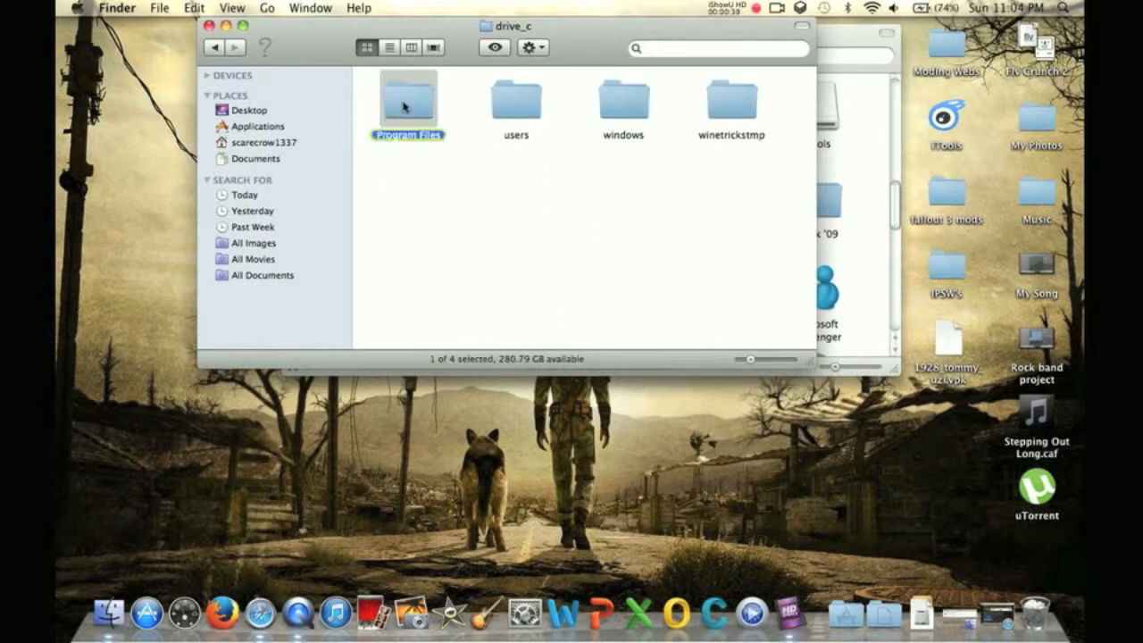
{"action": "double_click", "coordinate": [407, 98]}
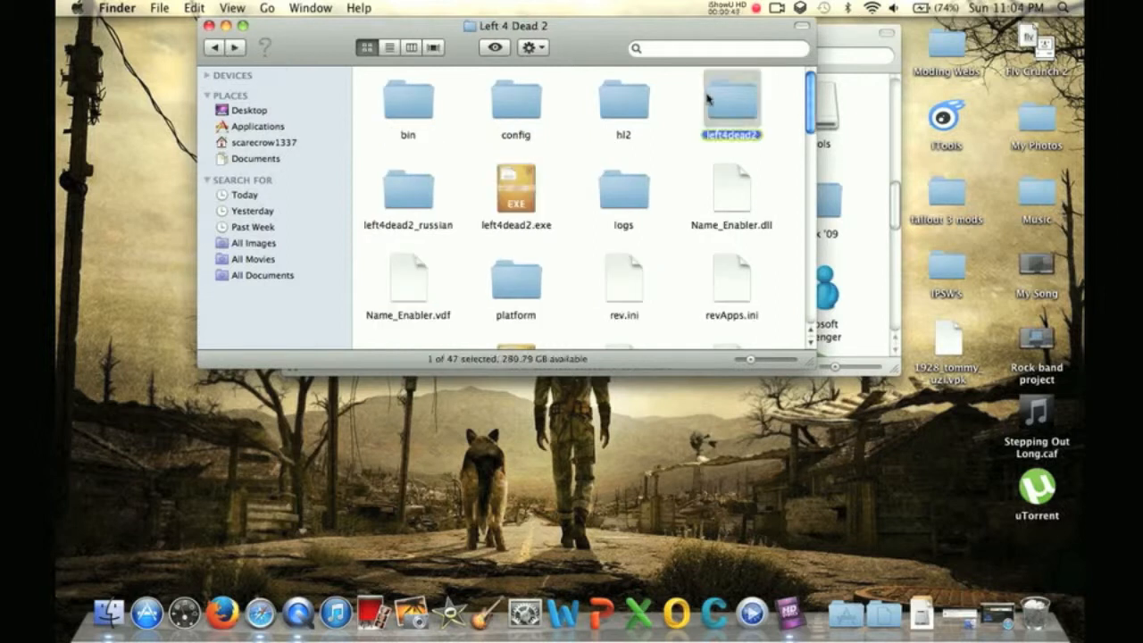
{"action": "double_click", "coordinate": [731, 102]}
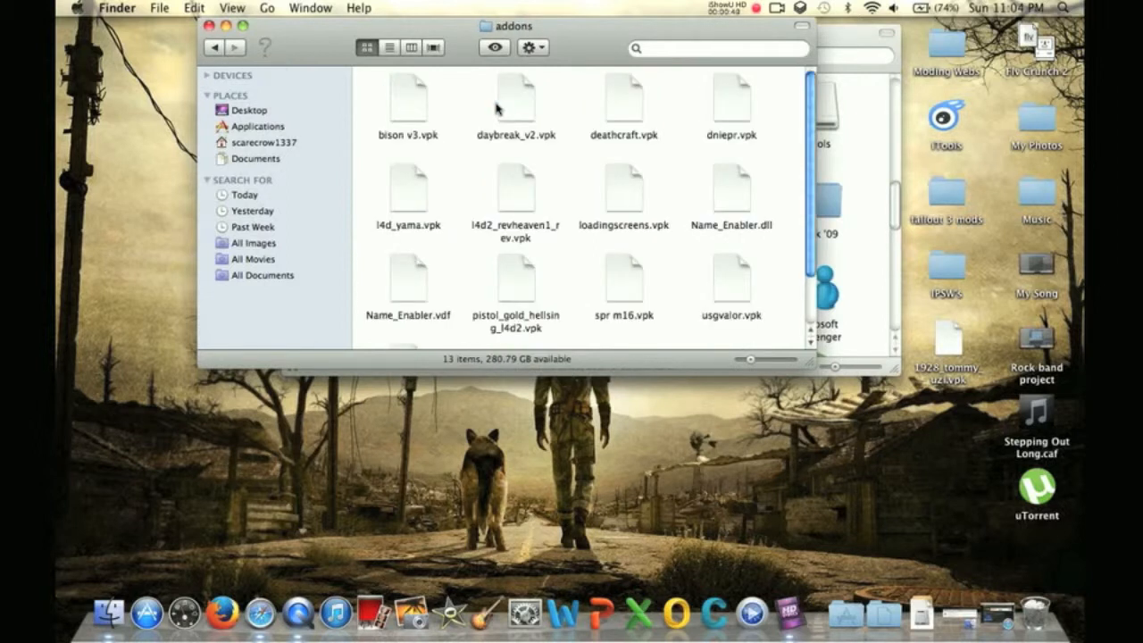
- Drag 1928_tommy_uzi.vpk from the desktop into the addons folder, making 14 items
{"action": "scroll", "scroll_direction": "down", "scroll_amount": 3}
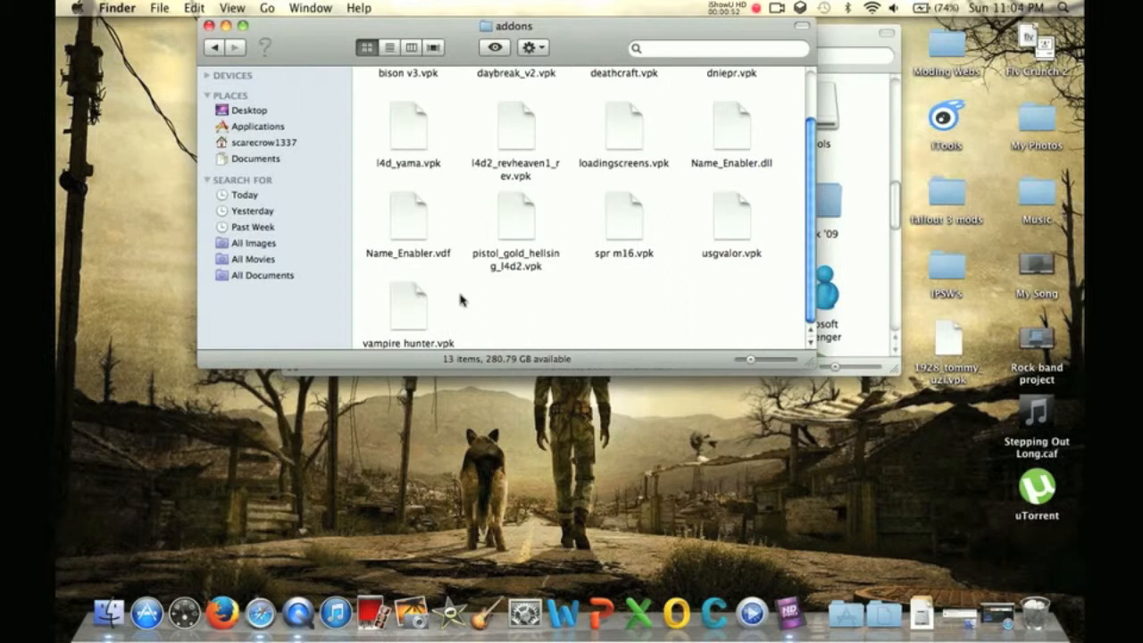
{"action": "mouse_move", "coordinate": [855, 136]}
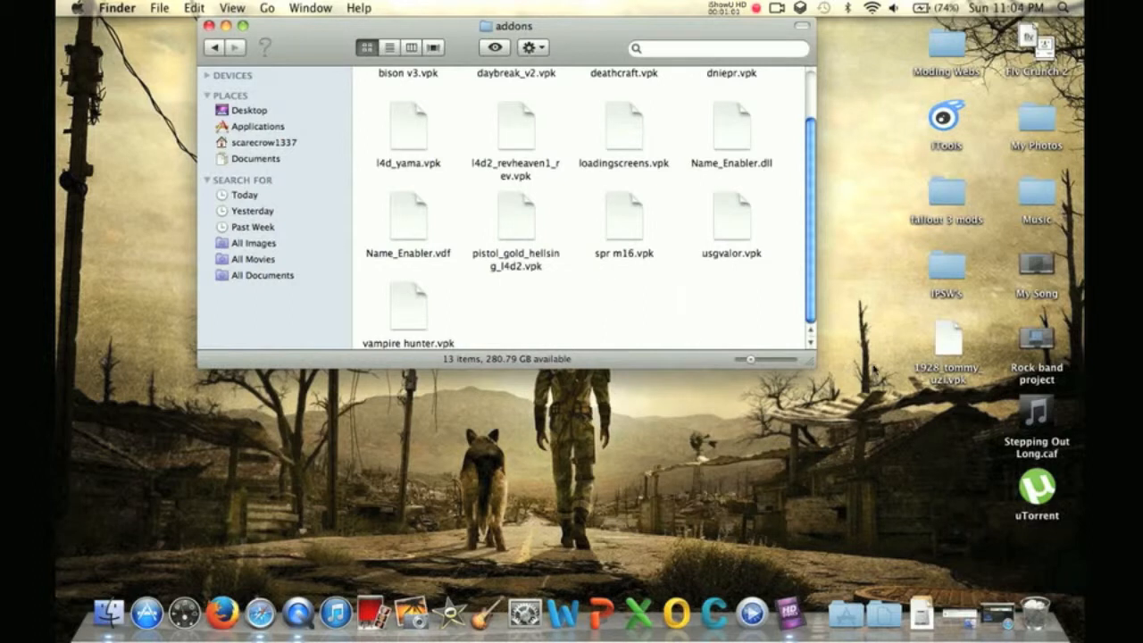
{"action": "left_click_drag", "start_coordinate": [946, 346], "coordinate": [754, 500]}
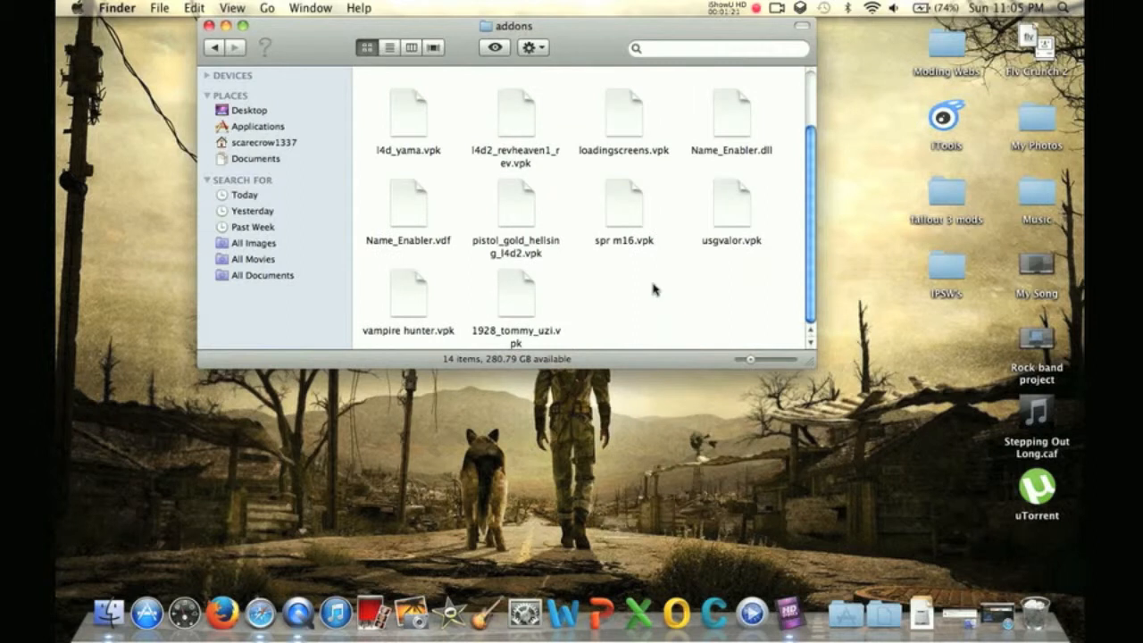
{"action": "mouse_move", "coordinate": [614, 264]}
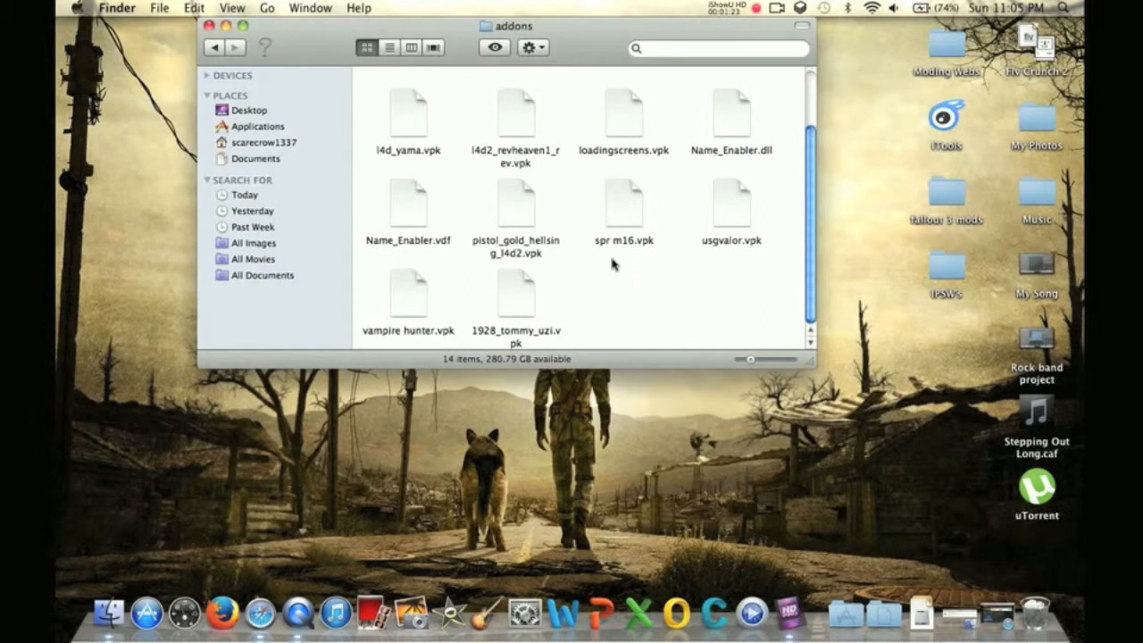
{"action": "mouse_move", "coordinate": [107, 417]}
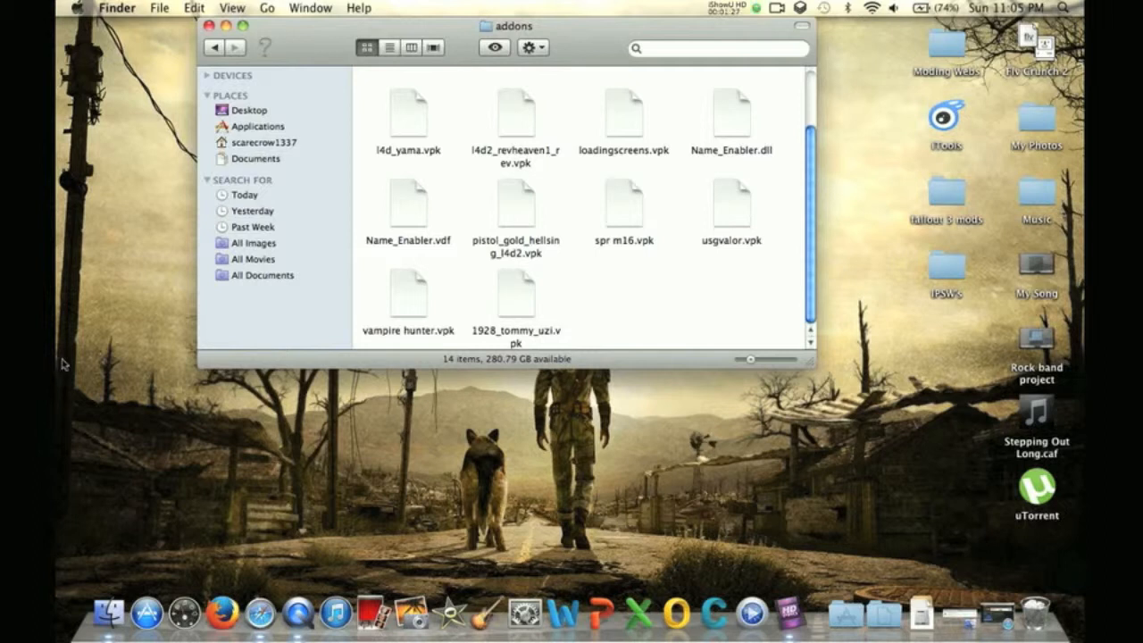
{"action": "mouse_move", "coordinate": [586, 284]}
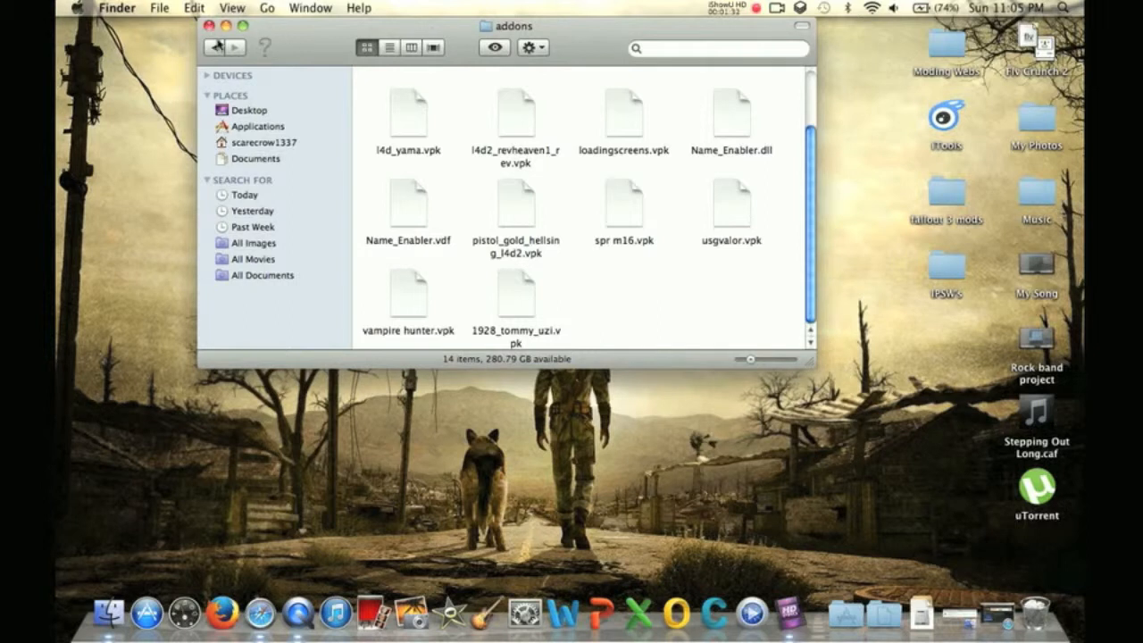
- Close the addons window and launch Left 4 Dead 2
{"action": "left_click", "coordinate": [209, 27]}
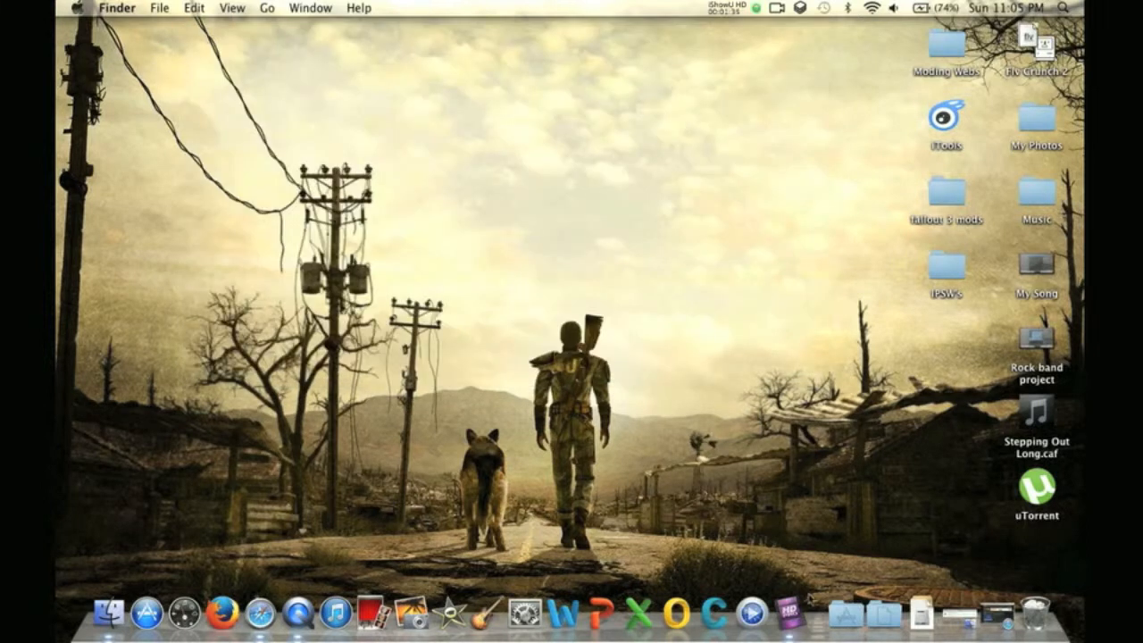
{"action": "left_click", "coordinate": [846, 614]}
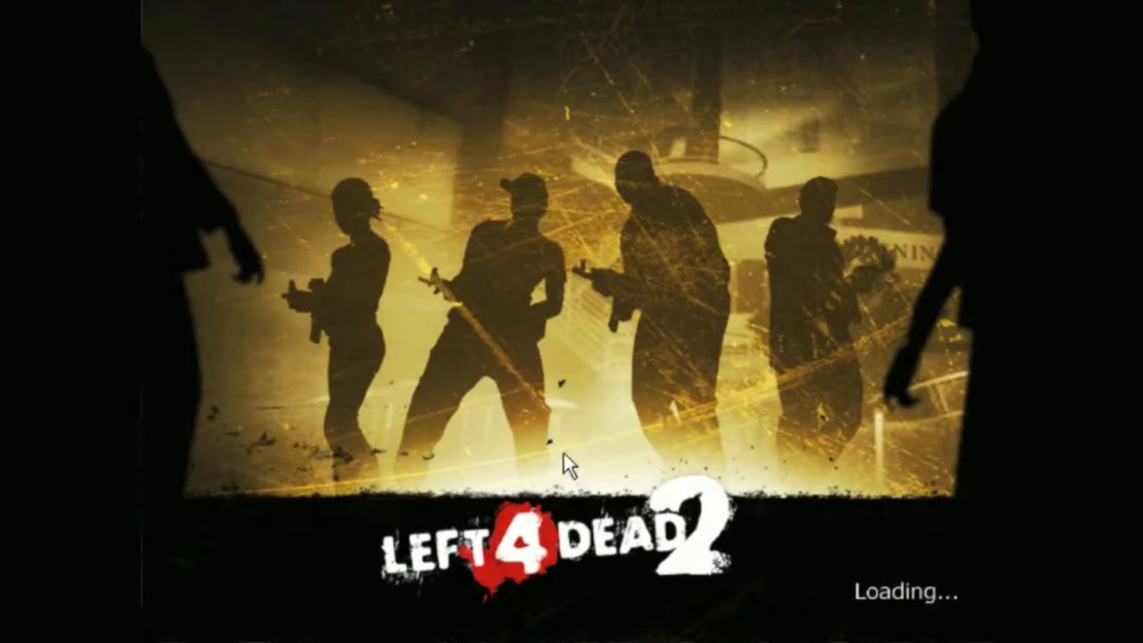
{"action": "mouse_move", "coordinate": [479, 465]}
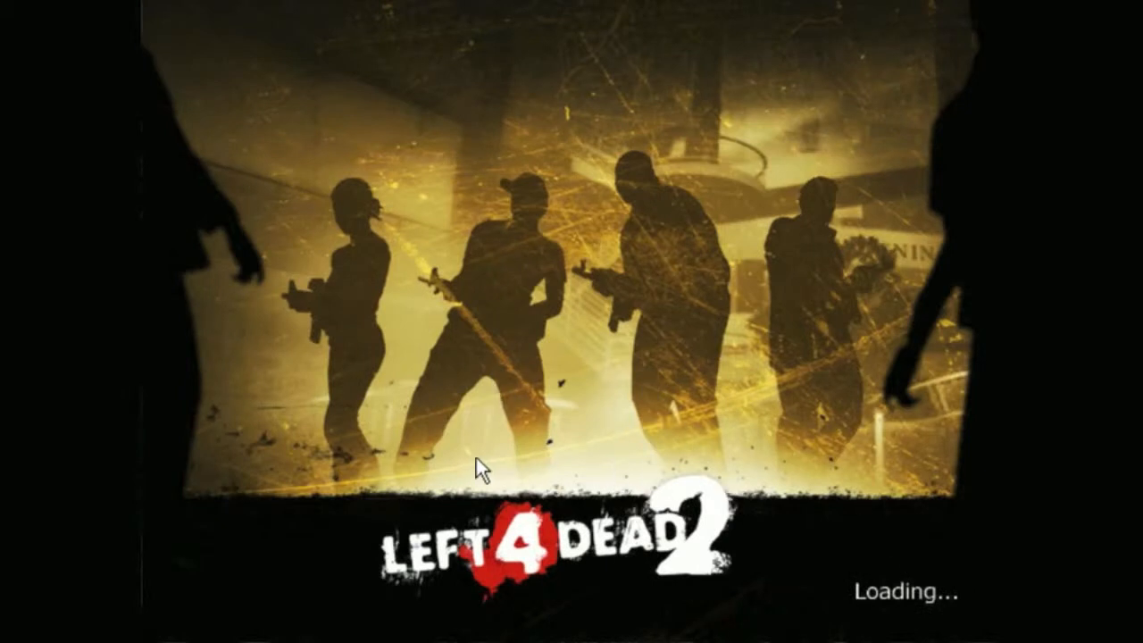
{"action": "mouse_move", "coordinate": [361, 397]}
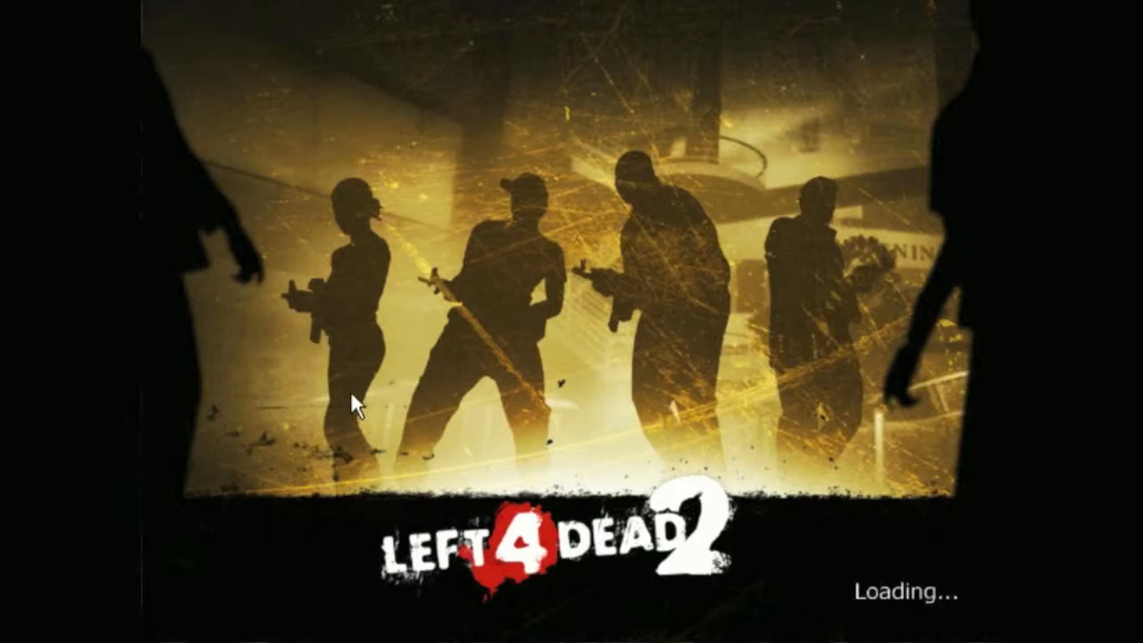
{"action": "mouse_move", "coordinate": [455, 482]}
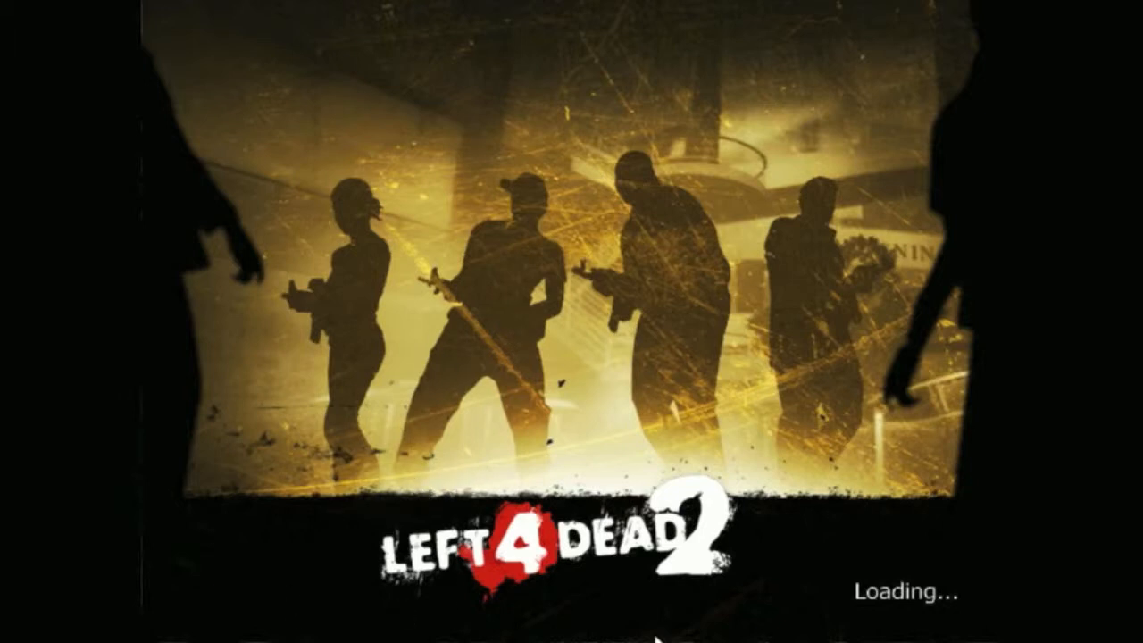
{"action": "mouse_move", "coordinate": [271, 364]}
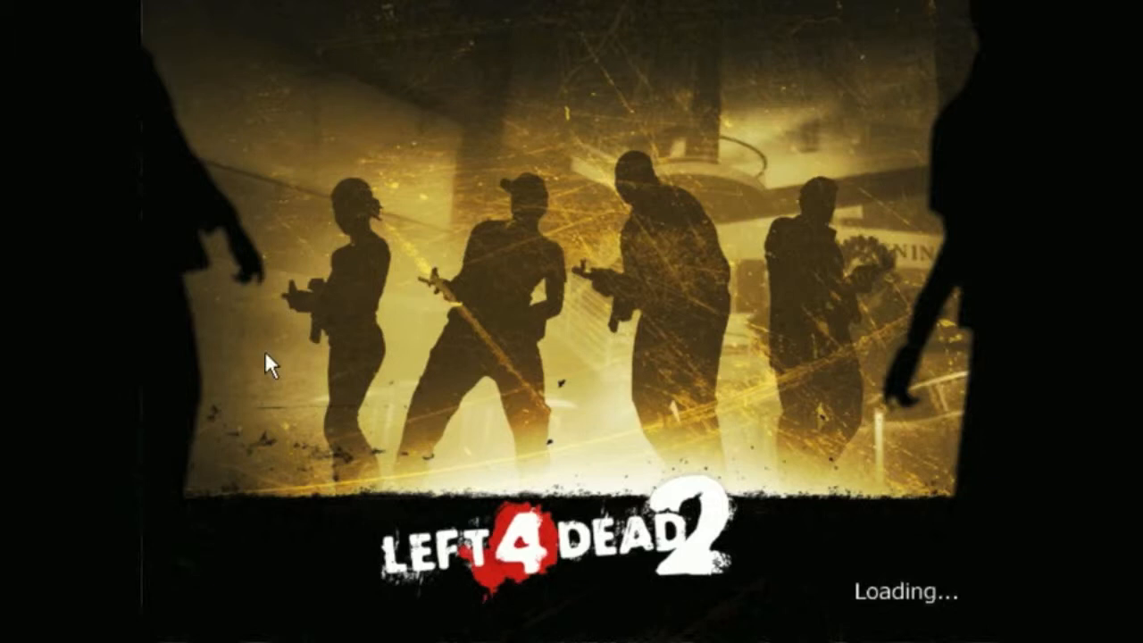
{"action": "mouse_move", "coordinate": [552, 564]}
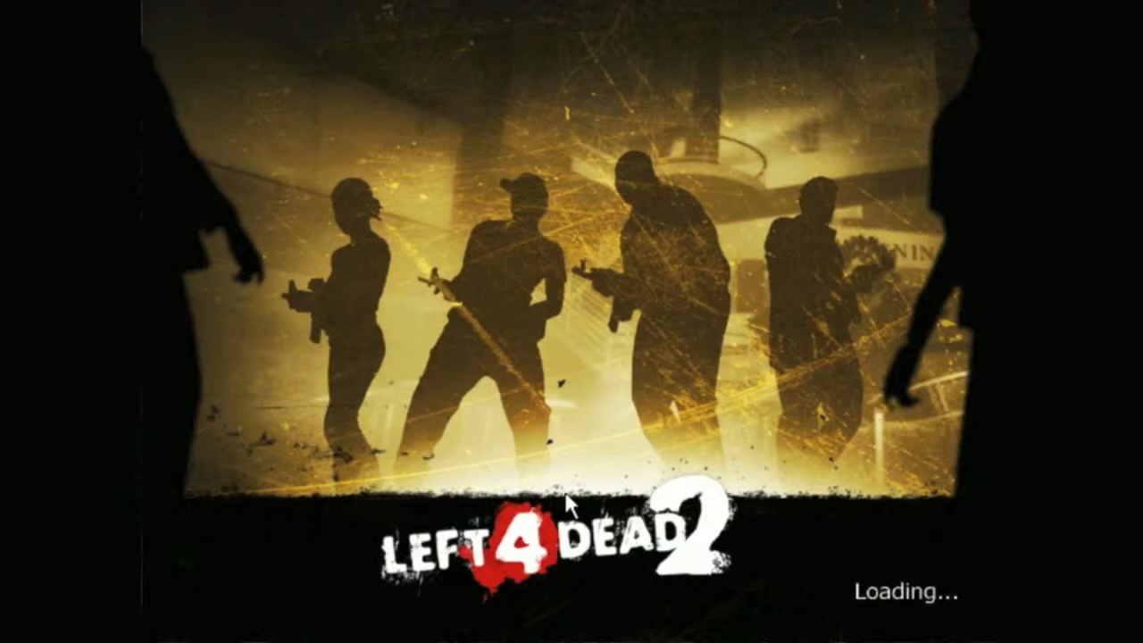
{"action": "mouse_move", "coordinate": [516, 507]}
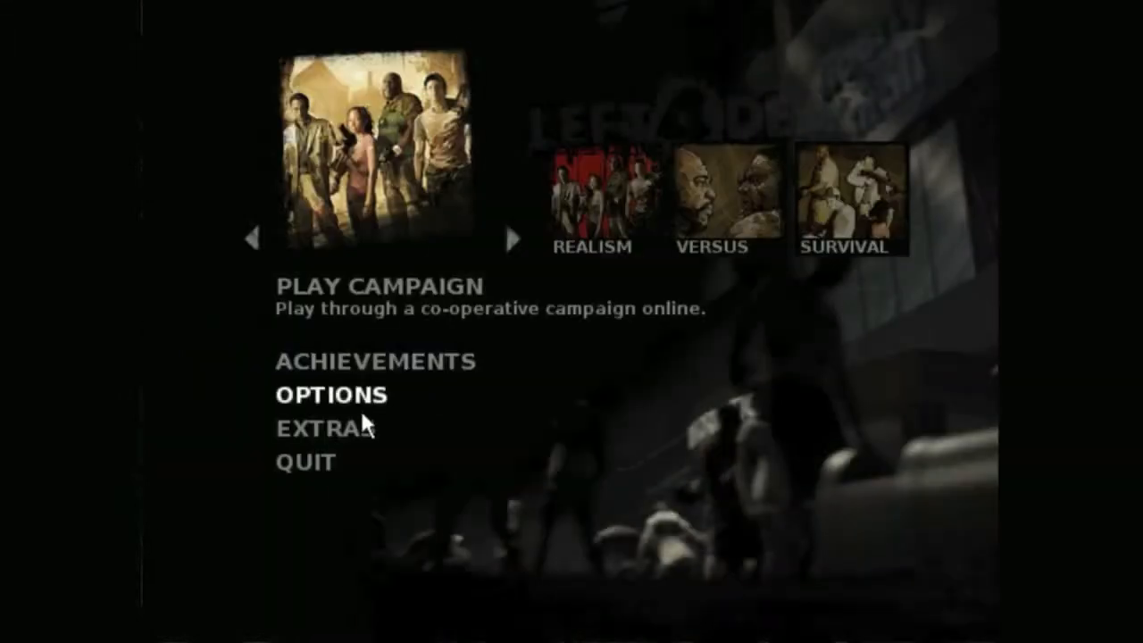
{"action": "mouse_move", "coordinate": [321, 427]}
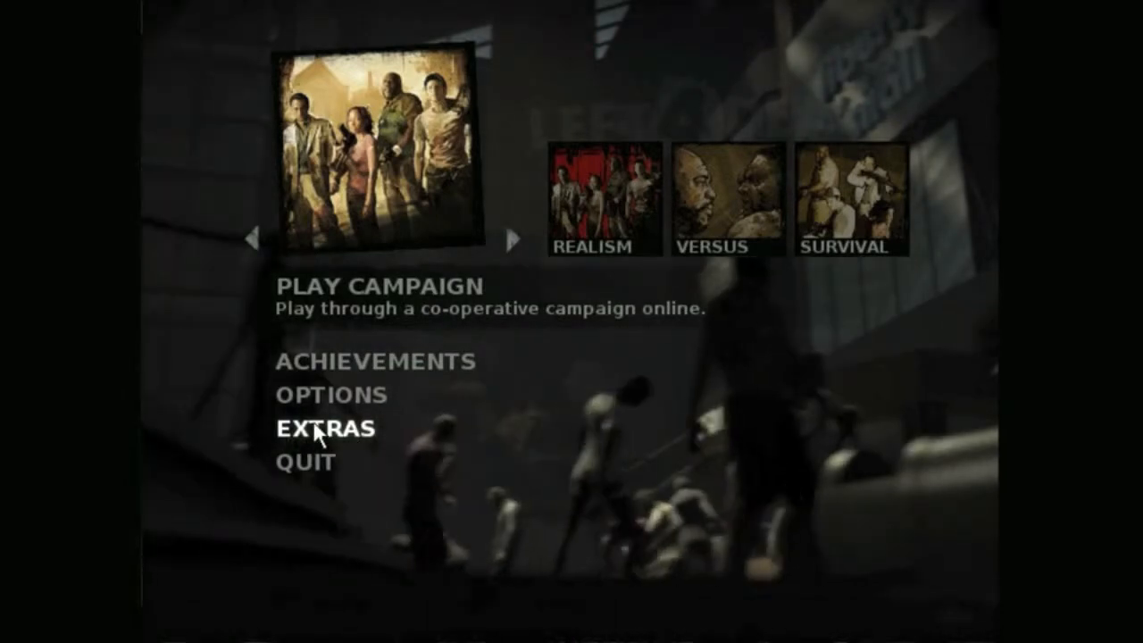
- Go to Extras and show the Add-ons list of installed mods
{"action": "left_click", "coordinate": [327, 429]}
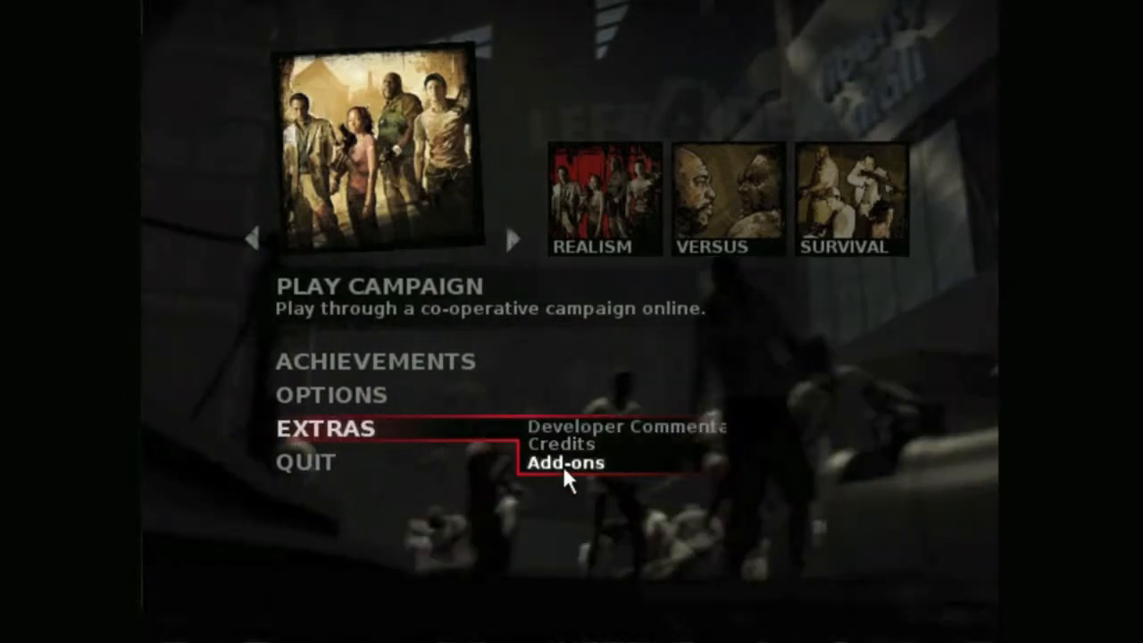
{"action": "mouse_move", "coordinate": [536, 193]}
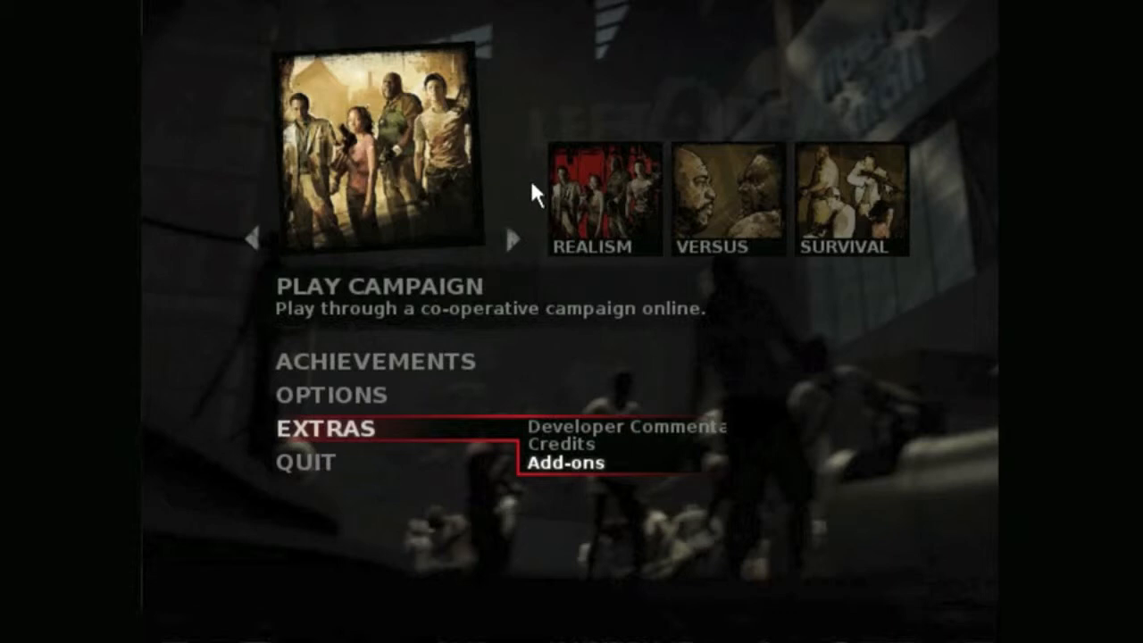
{"action": "mouse_move", "coordinate": [372, 507]}
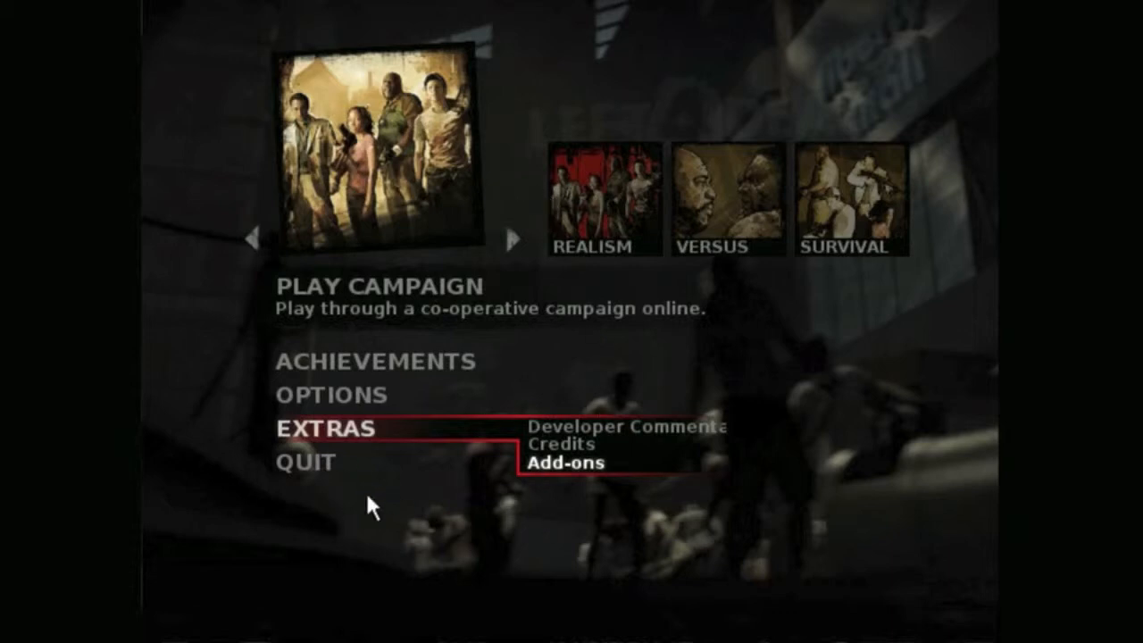
{"action": "mouse_move", "coordinate": [575, 478]}
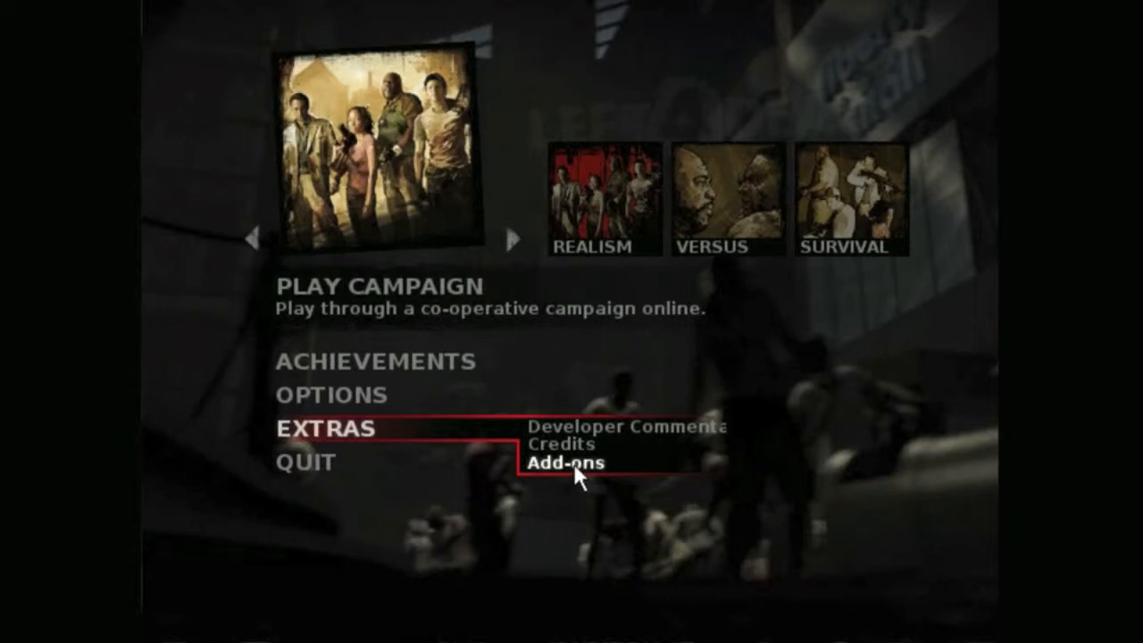
{"action": "left_click", "coordinate": [567, 461]}
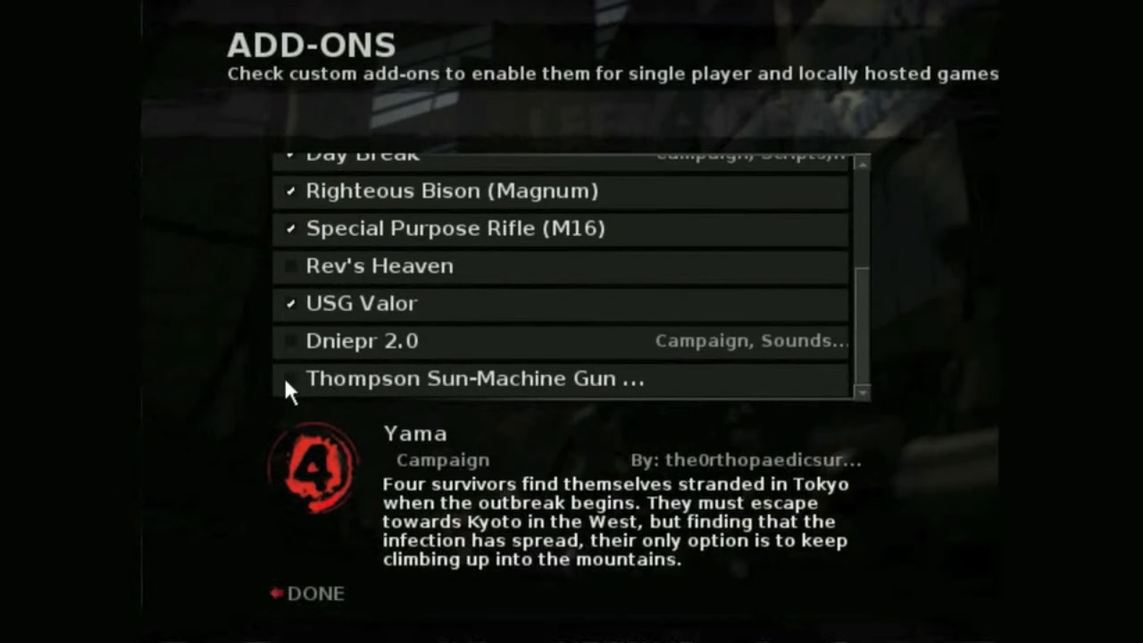
- Tick the Thompson Sun-Machine Gun add-on and confirm with Done
{"action": "left_click", "coordinate": [289, 378]}
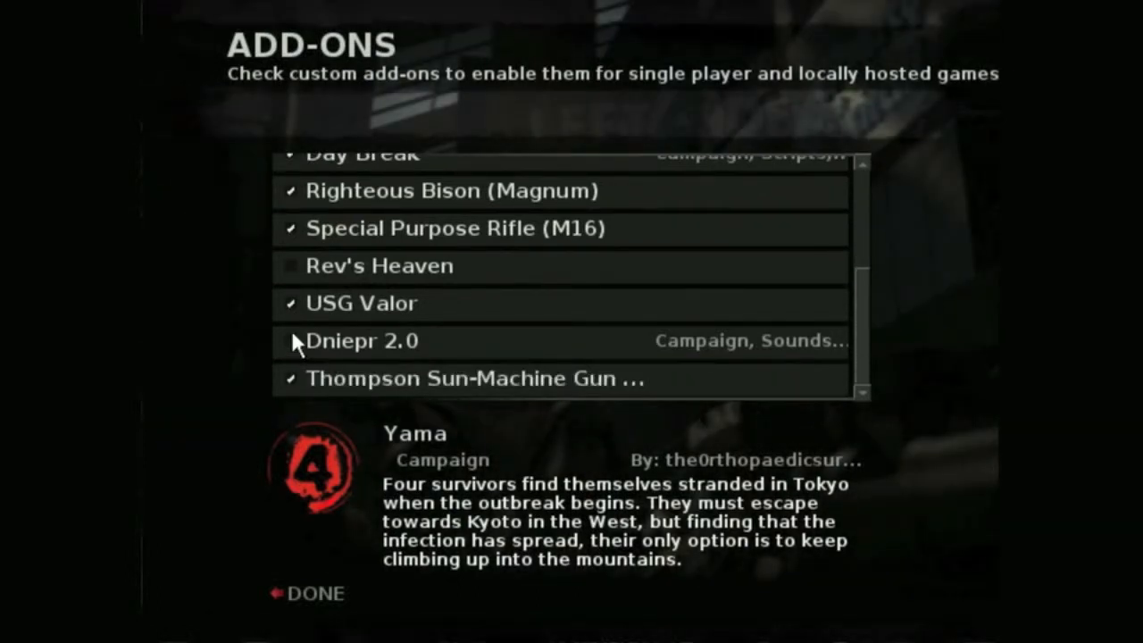
{"action": "scroll", "scroll_direction": "up", "scroll_amount": 3}
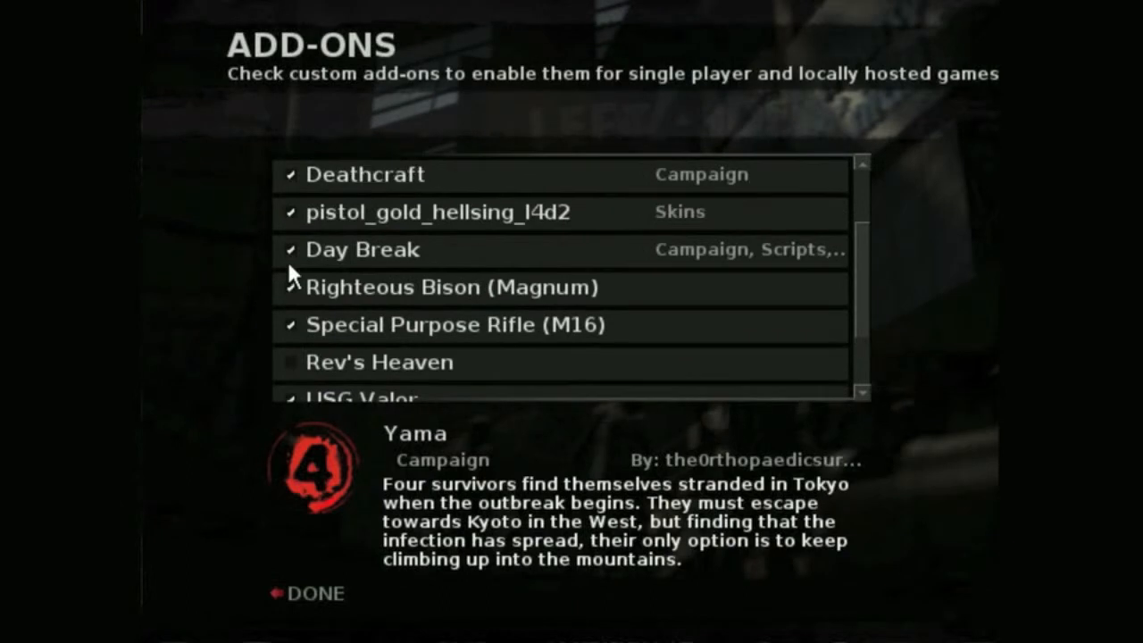
{"action": "scroll", "scroll_direction": "down", "scroll_amount": 3}
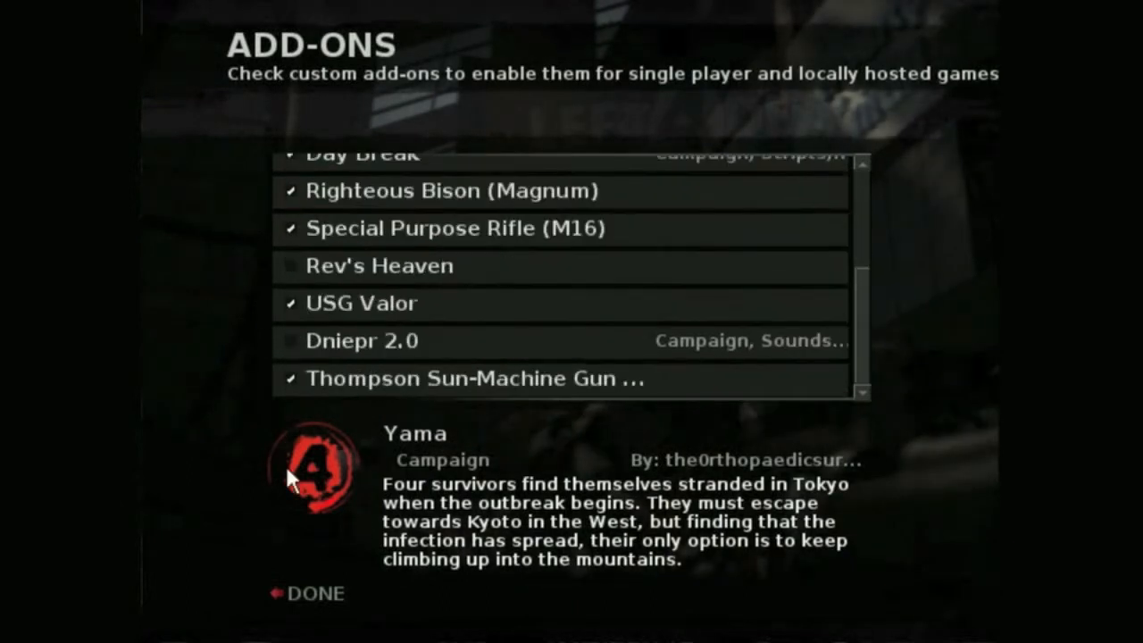
{"action": "mouse_move", "coordinate": [322, 585]}
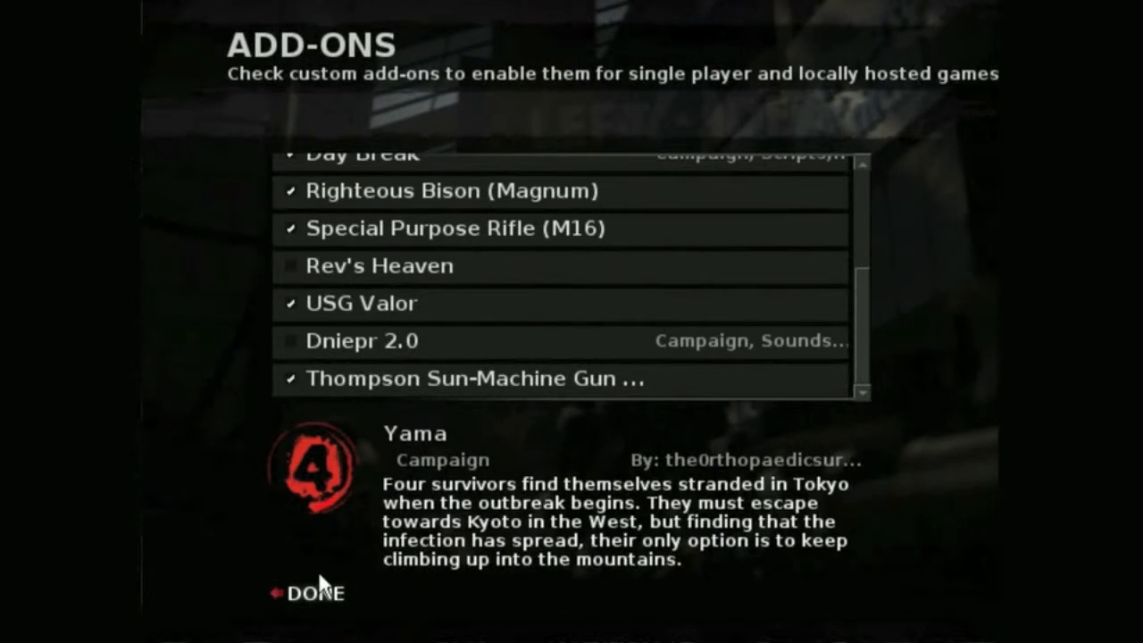
{"action": "mouse_move", "coordinate": [293, 427]}
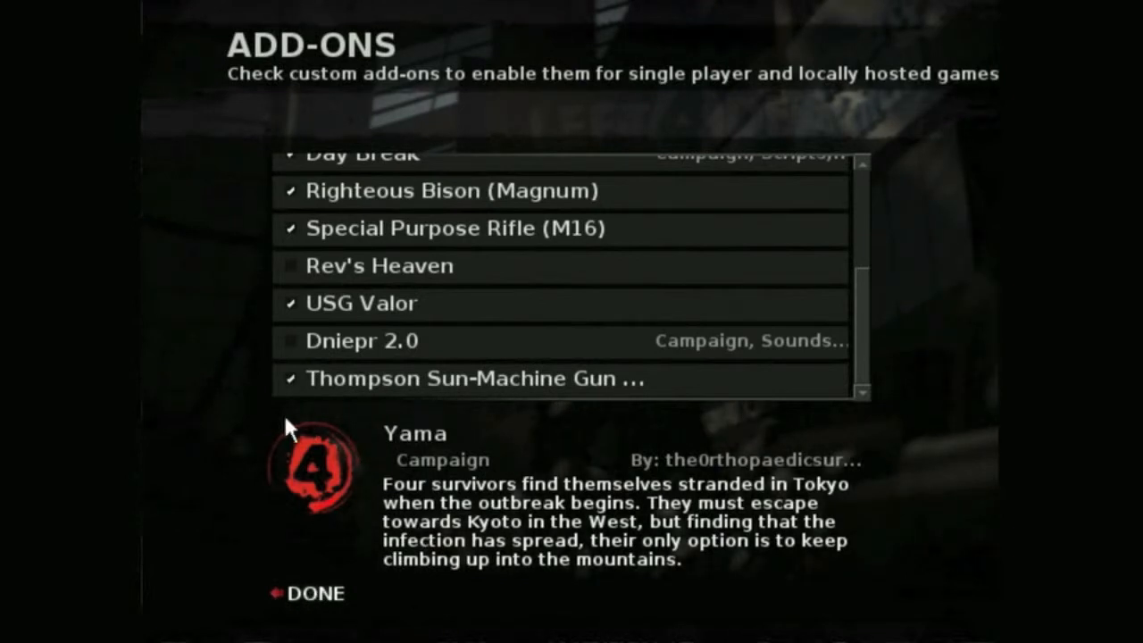
{"action": "left_click", "coordinate": [314, 592]}
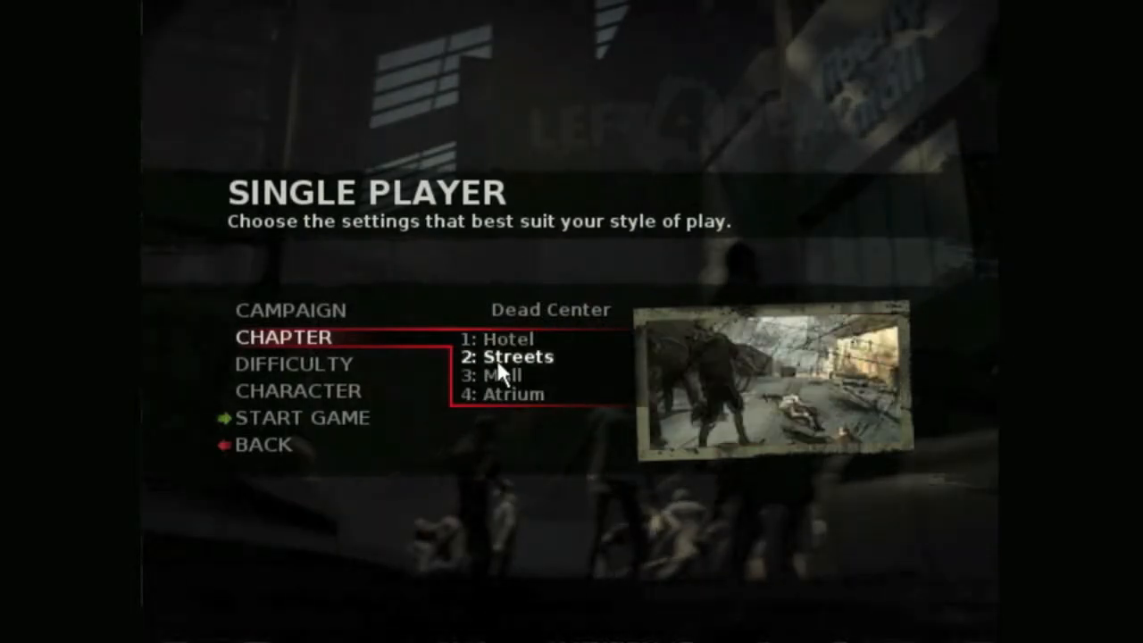
- Choose chapter 2: Streets of Dead Center at Normal and start the single-player game
{"action": "left_click", "coordinate": [517, 357]}
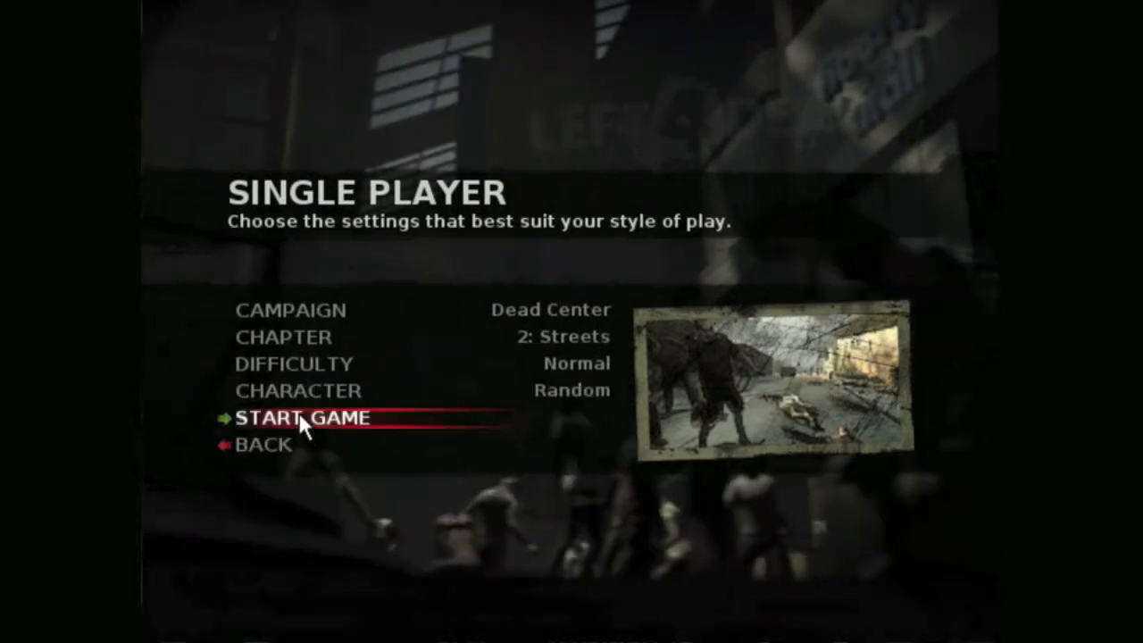
{"action": "left_click", "coordinate": [304, 418]}
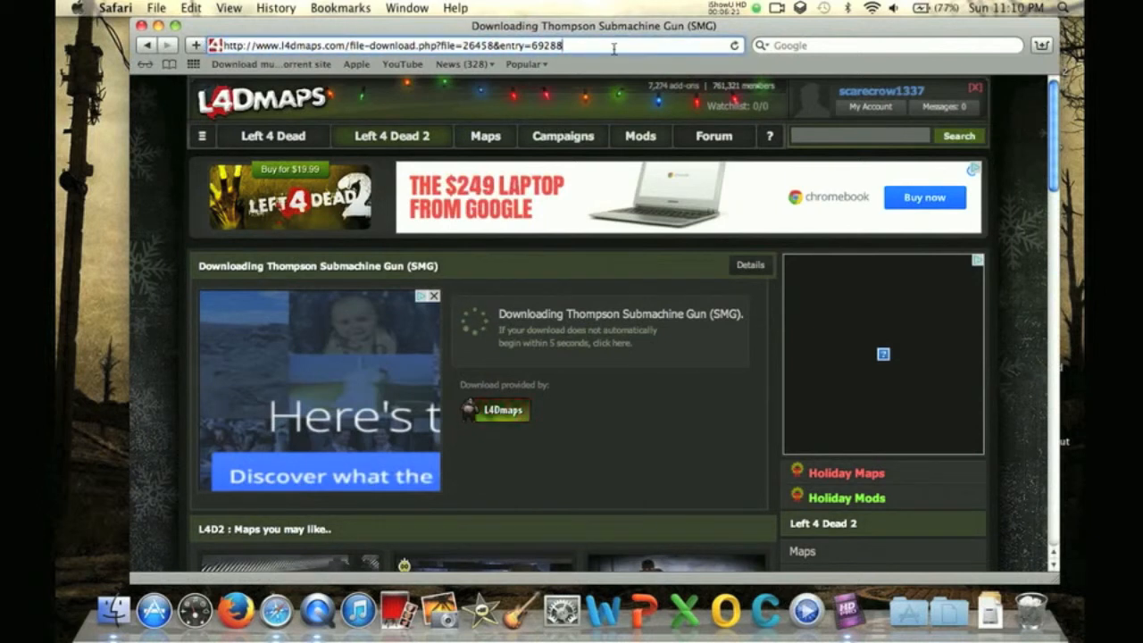
{"action": "scroll", "scroll_direction": "down", "scroll_amount": 3}
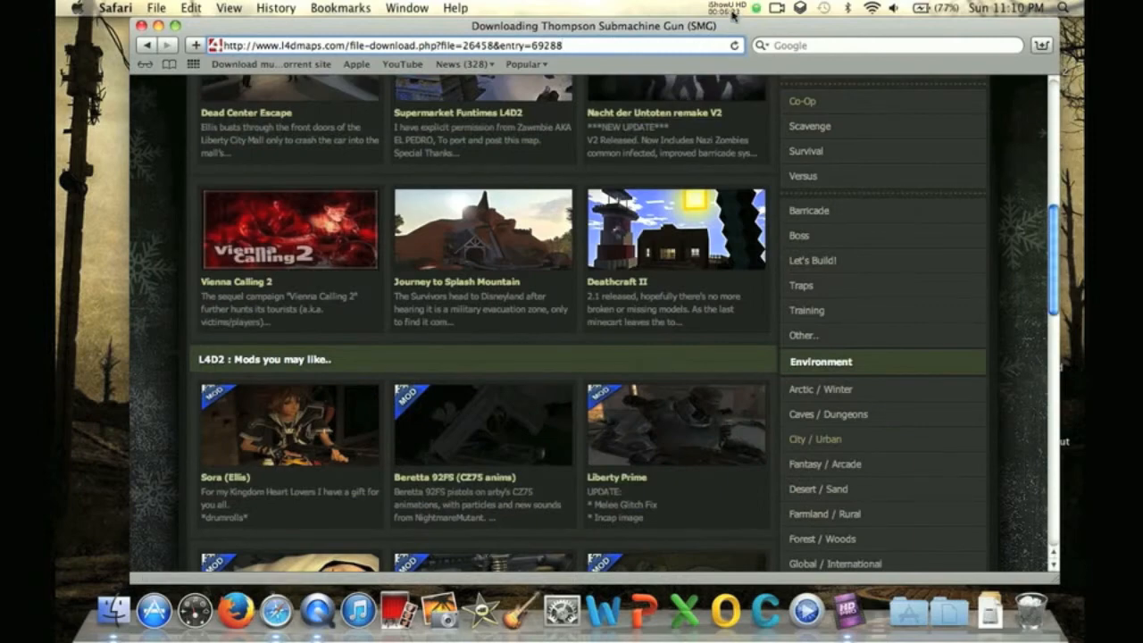